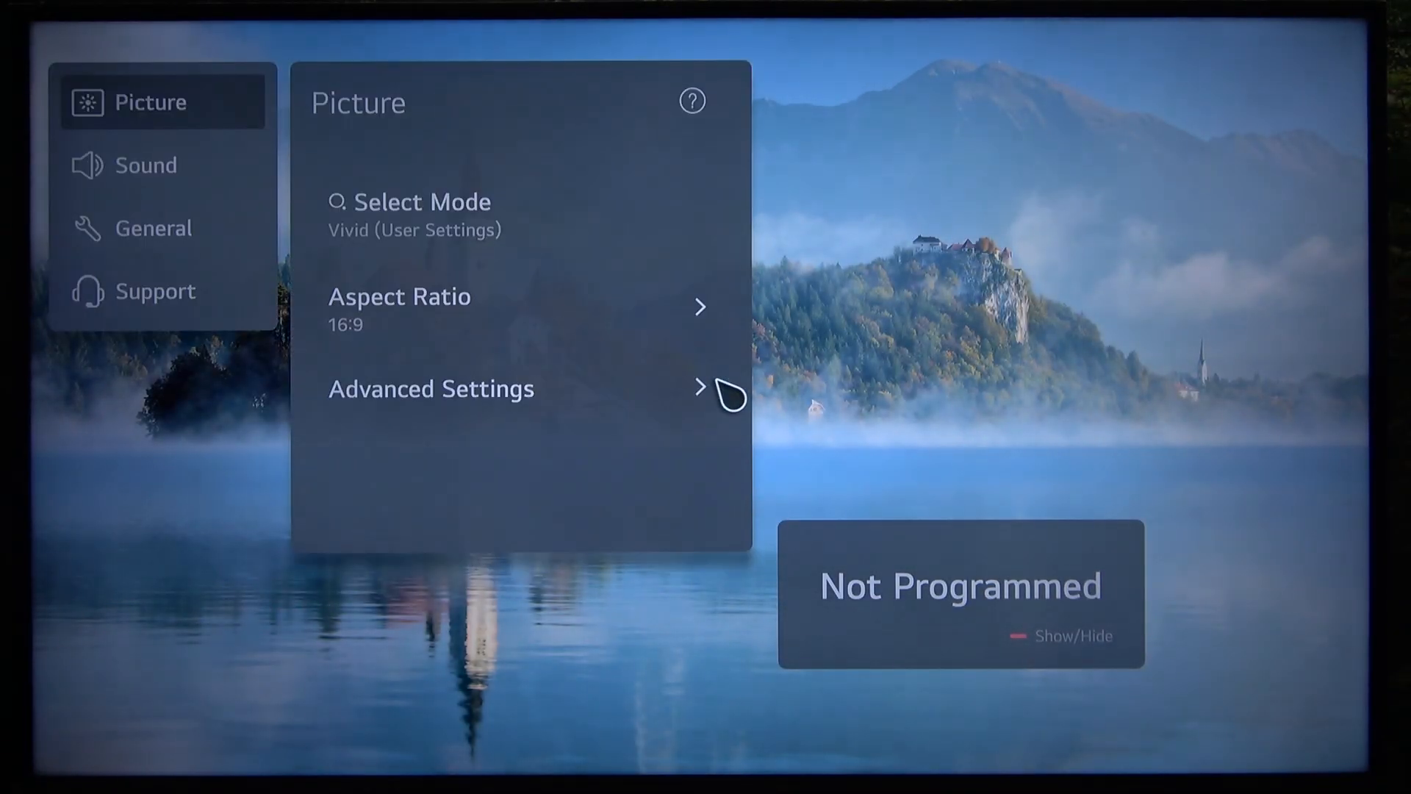
pyautogui.moveTo(351, 131)
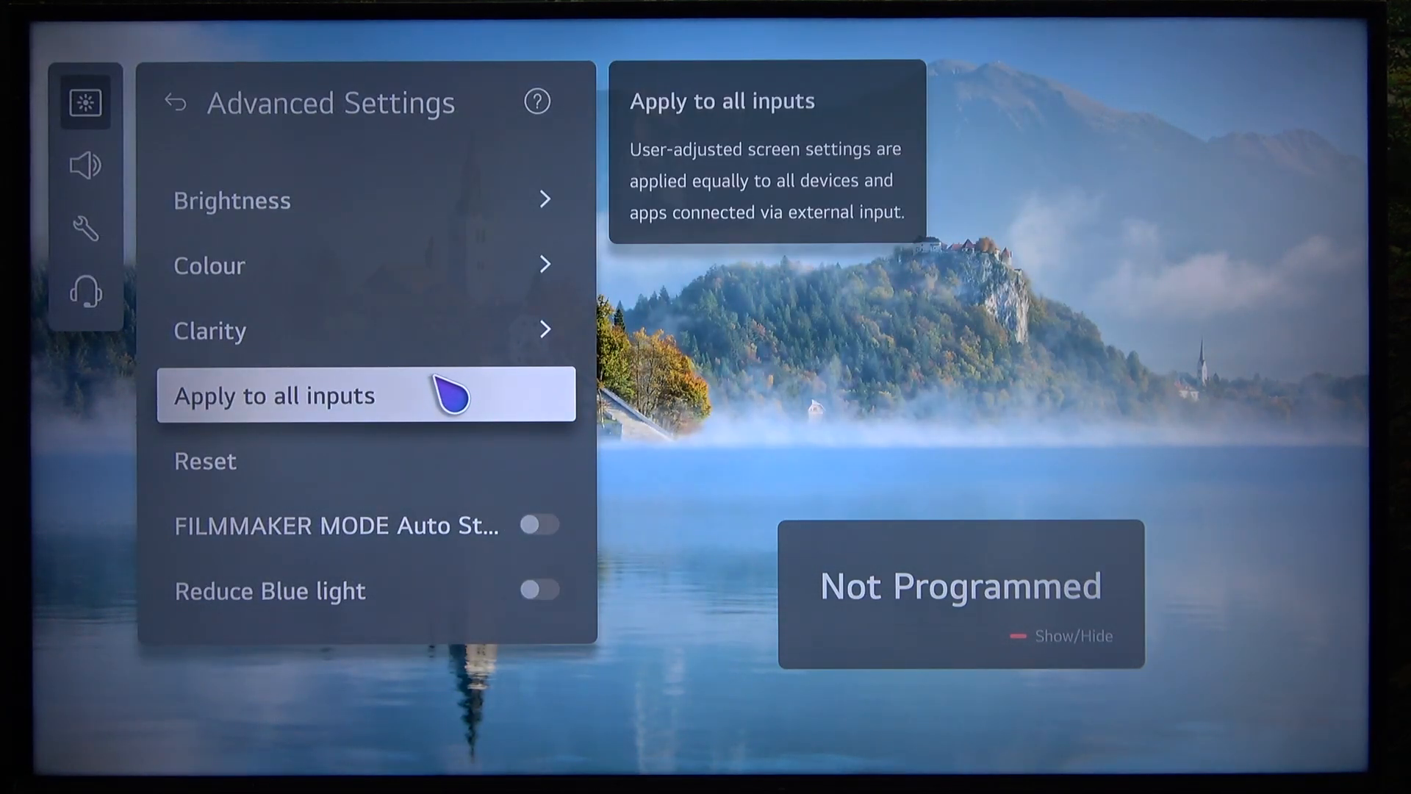
# Open Gamma (Adjust Brightness) under Advanced Settings > Brightness, currently at 1.9
pyautogui.click(232, 200)
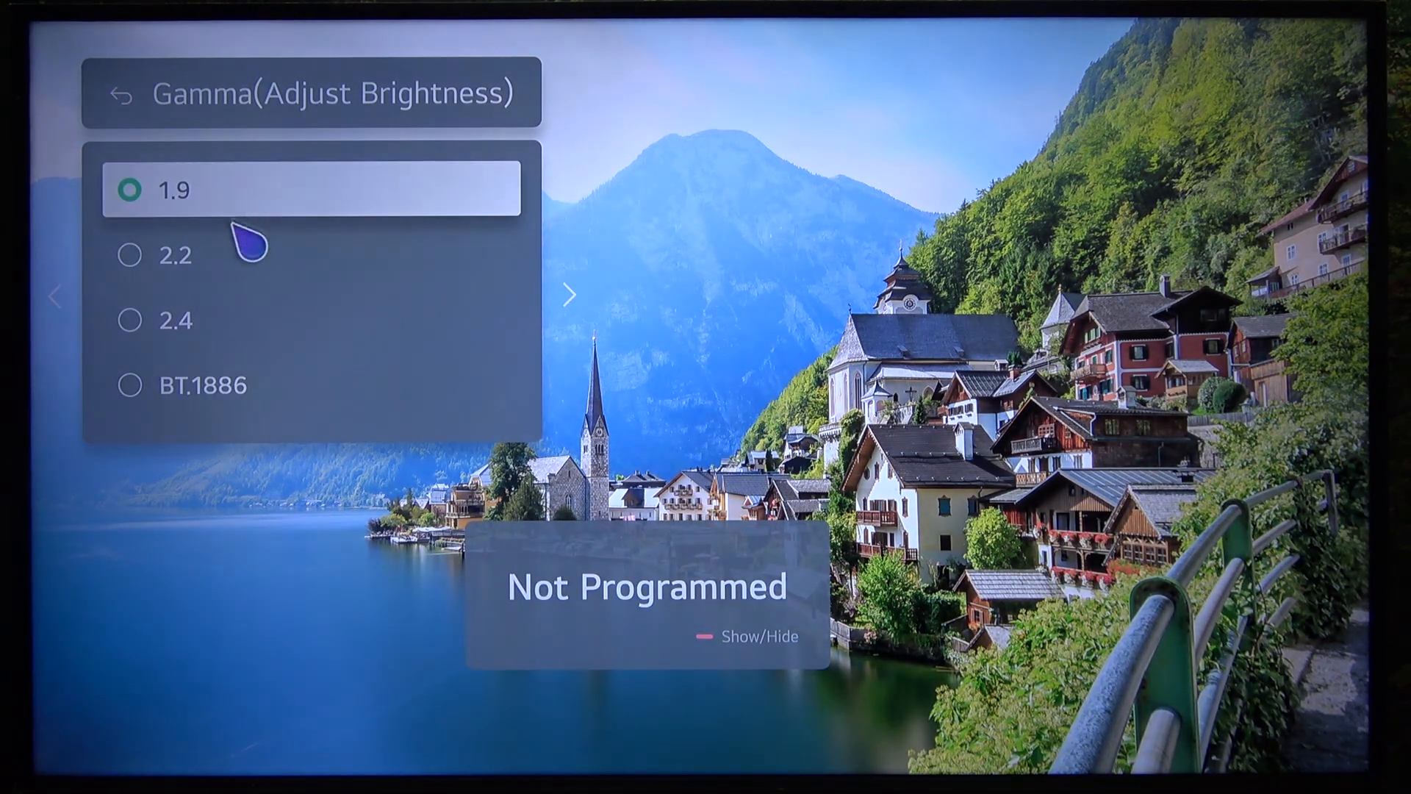
# Choose gamma 2.2 and return to the Brightness settings list
pyautogui.scroll(-3)
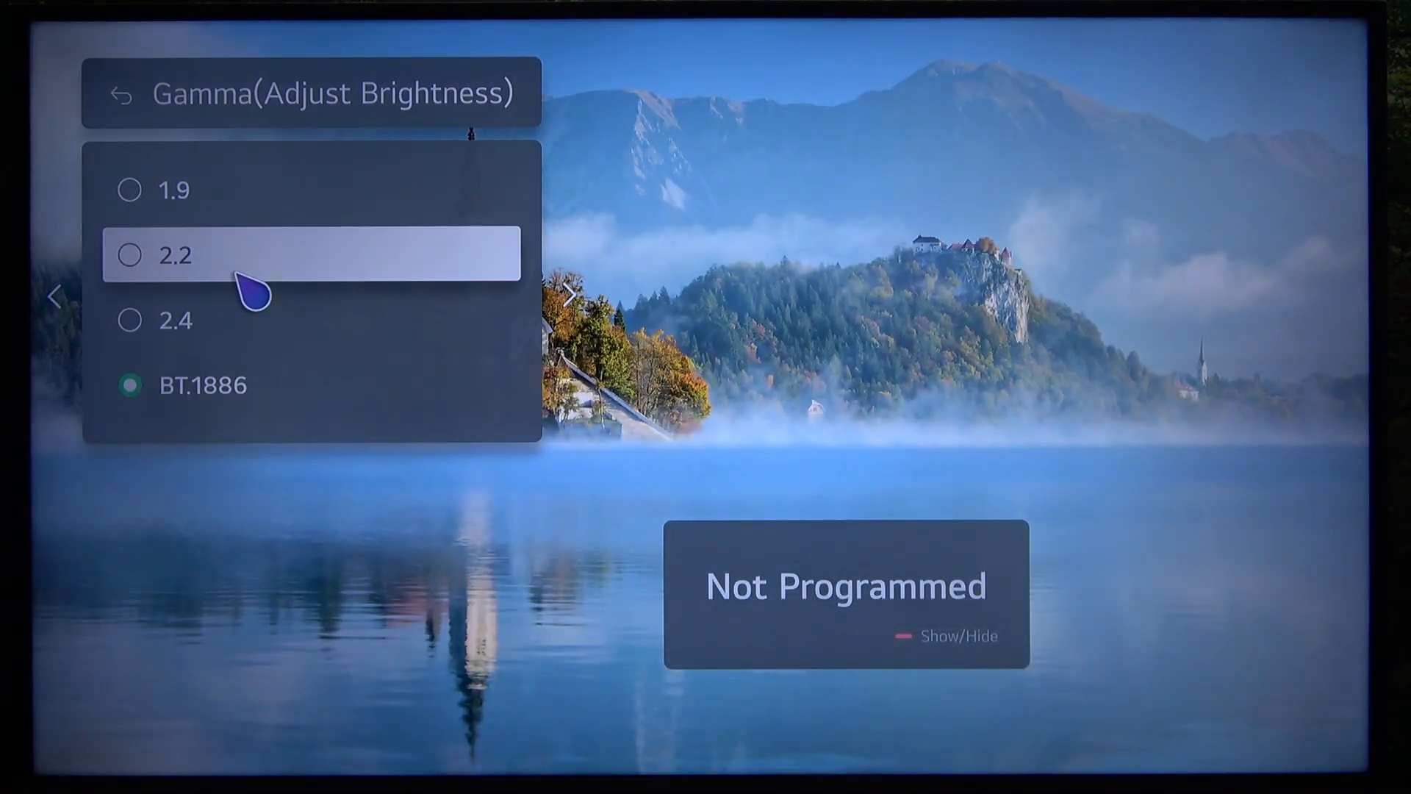
pyautogui.click(177, 255)
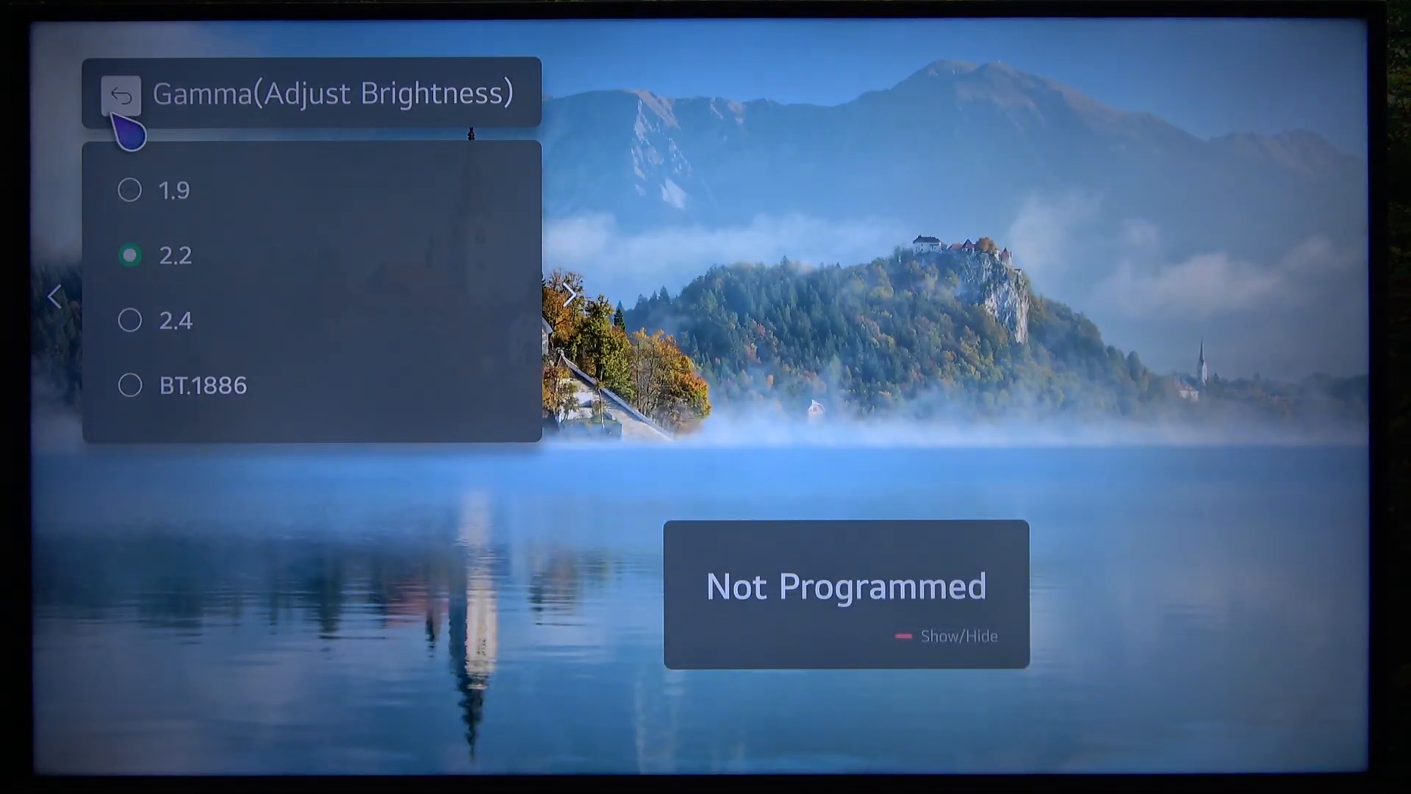
pyautogui.click(120, 93)
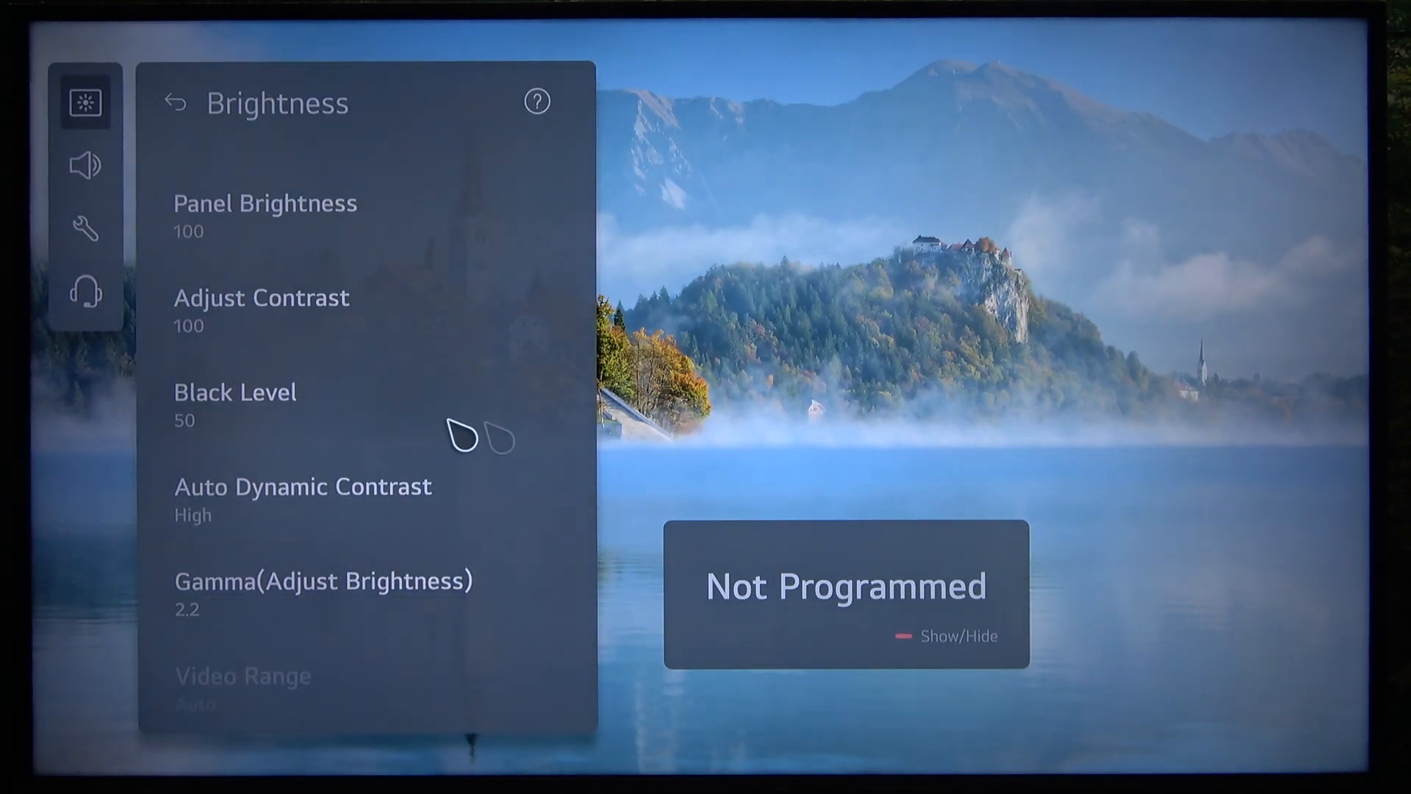